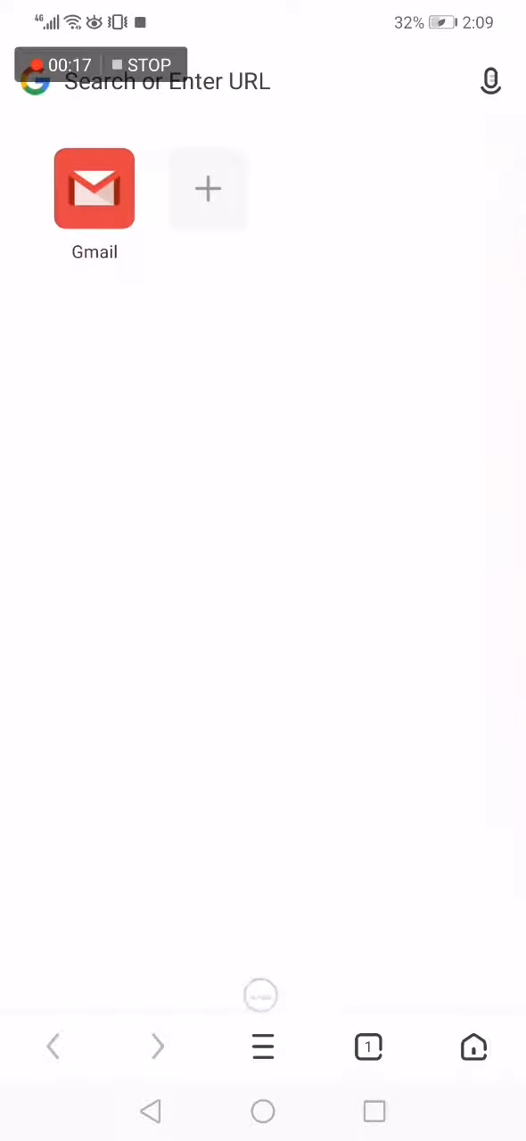
Go from the home page's main menu to the empty Bookmarks list.
left_click(262, 1046)
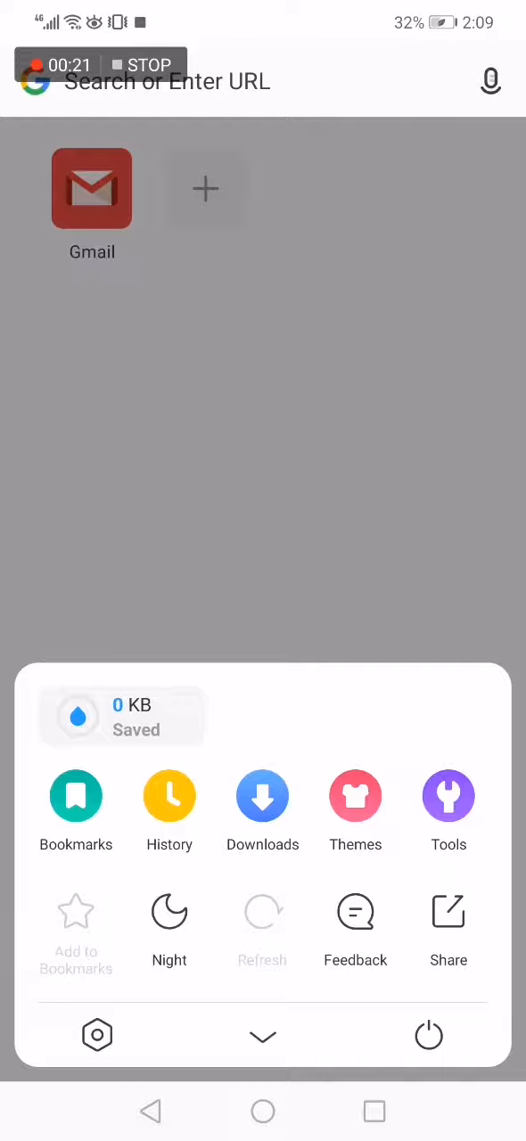
left_click(76, 796)
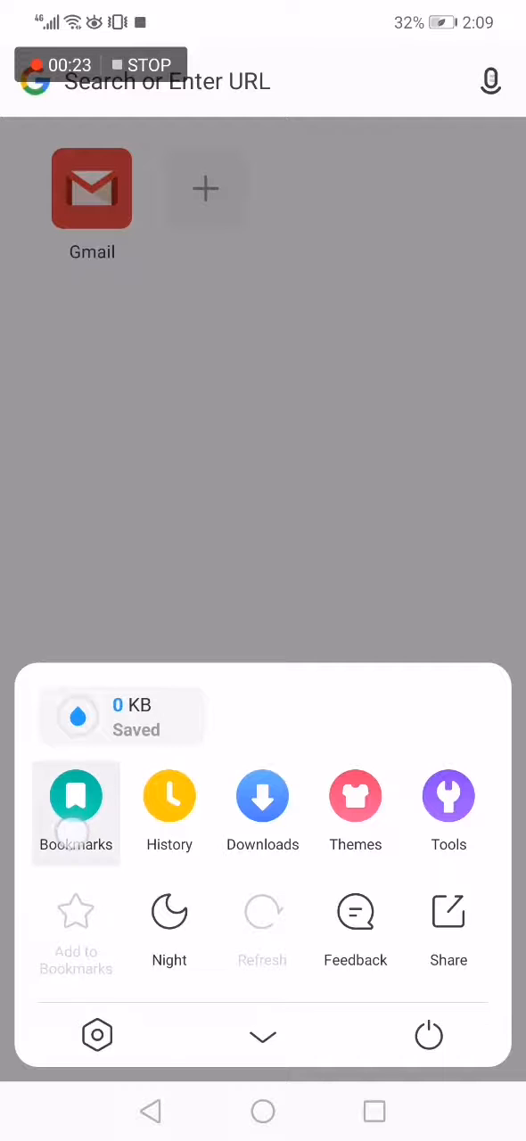
left_click(76, 796)
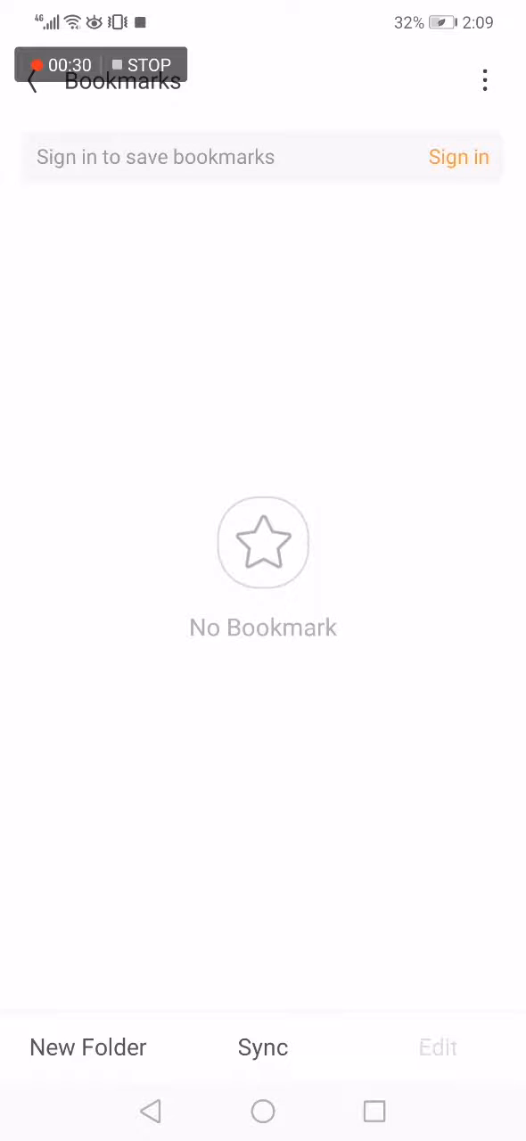
Show the Bookmarks overflow menu with Import and Export Bookmarks options.
left_click(485, 80)
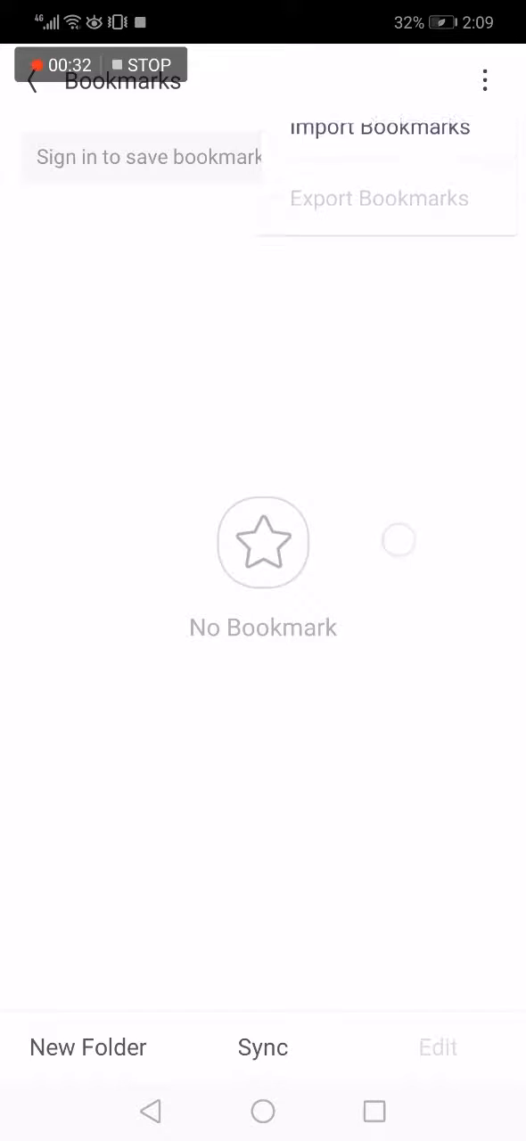